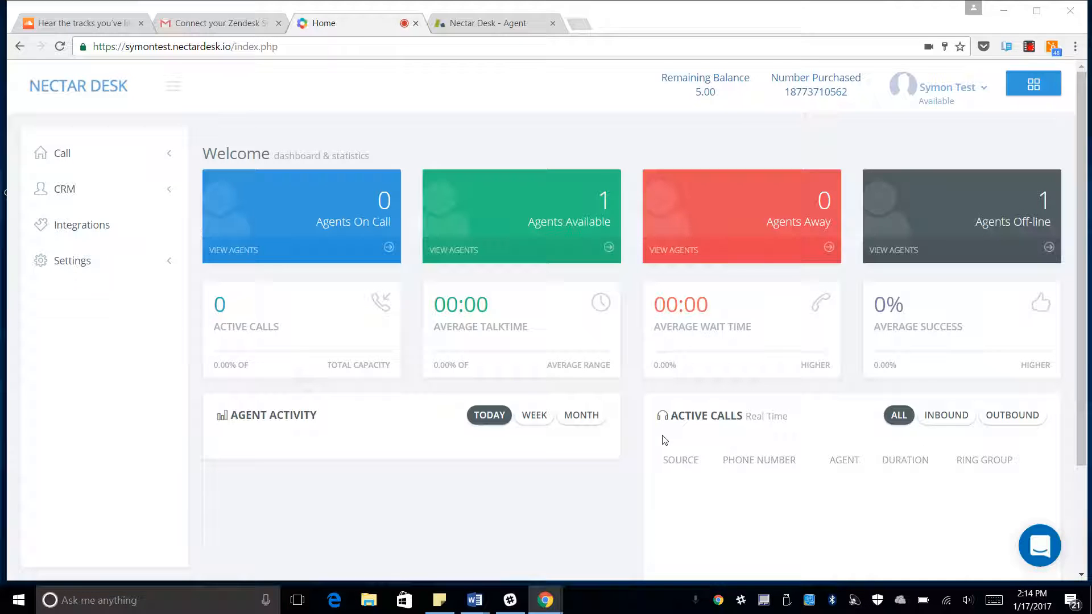
mouse_move(82, 224)
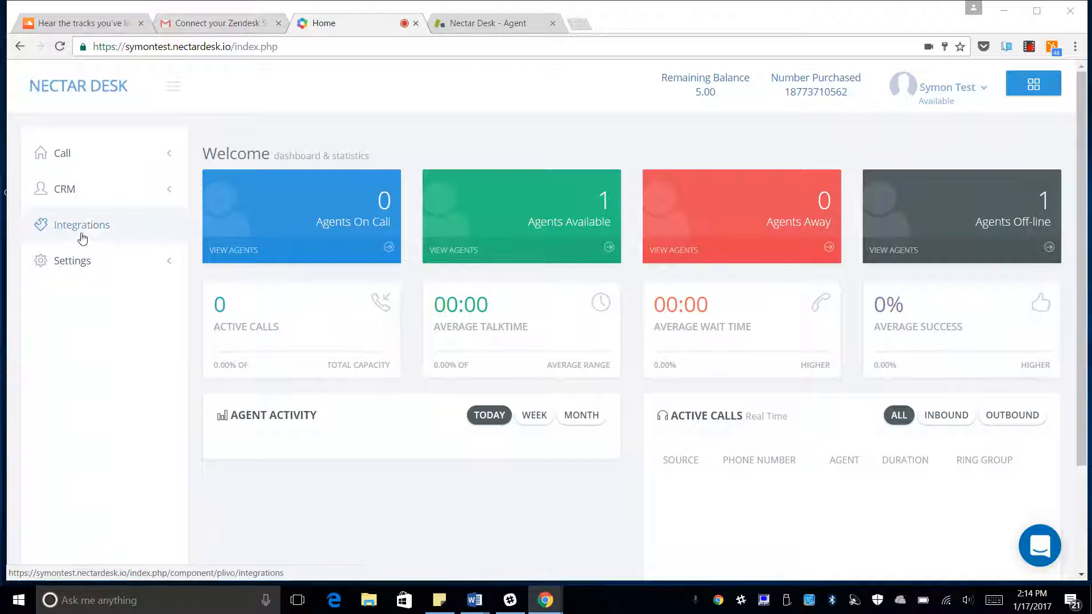
- Leave the dashboard for the Integrations page listing Zendesk, Teamwork Desk and Active Campaign
click(81, 224)
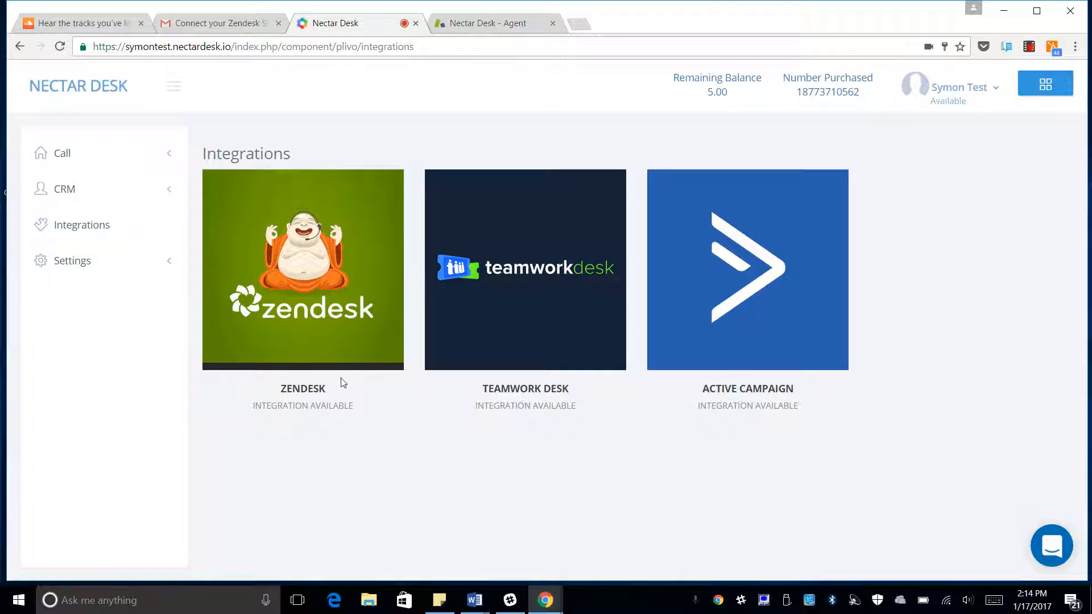
- Fill the Zendesk form with account 'symon', the autofilled agent email and the pasted API token
click(302, 269)
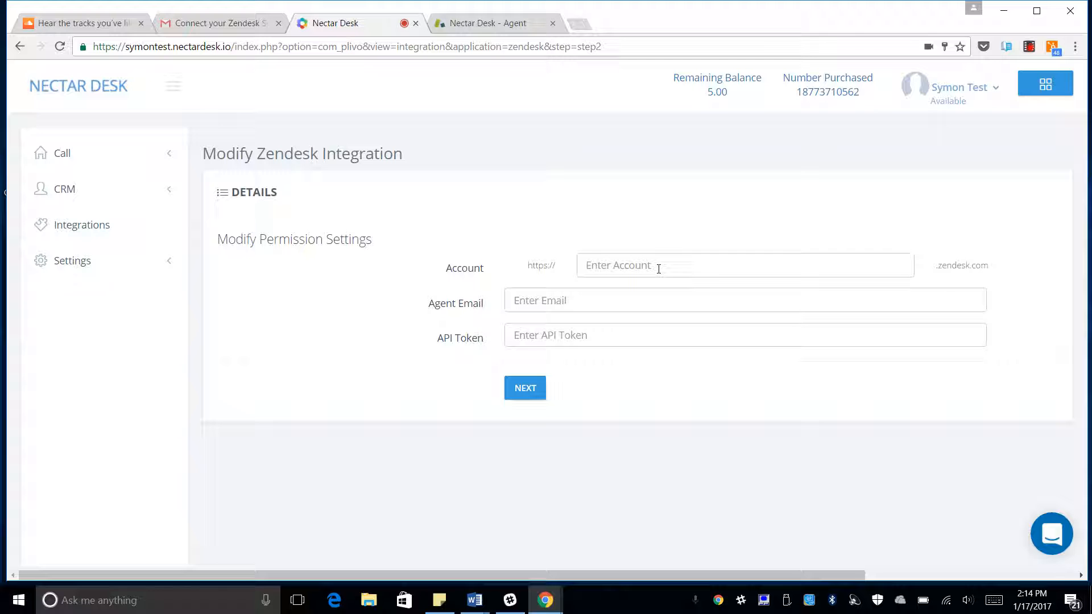
text(symon)
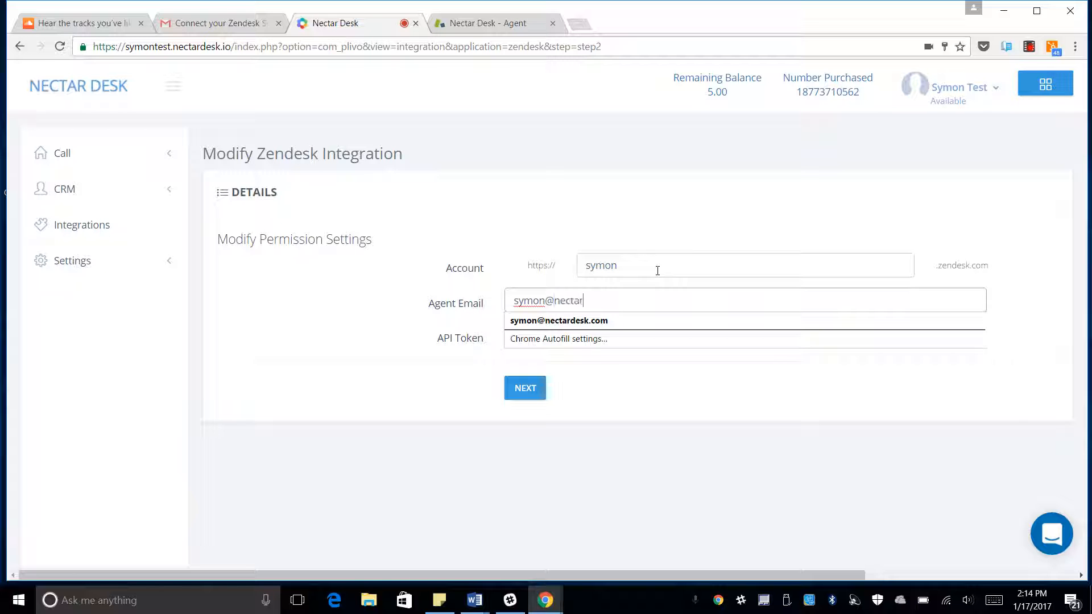
click(558, 321)
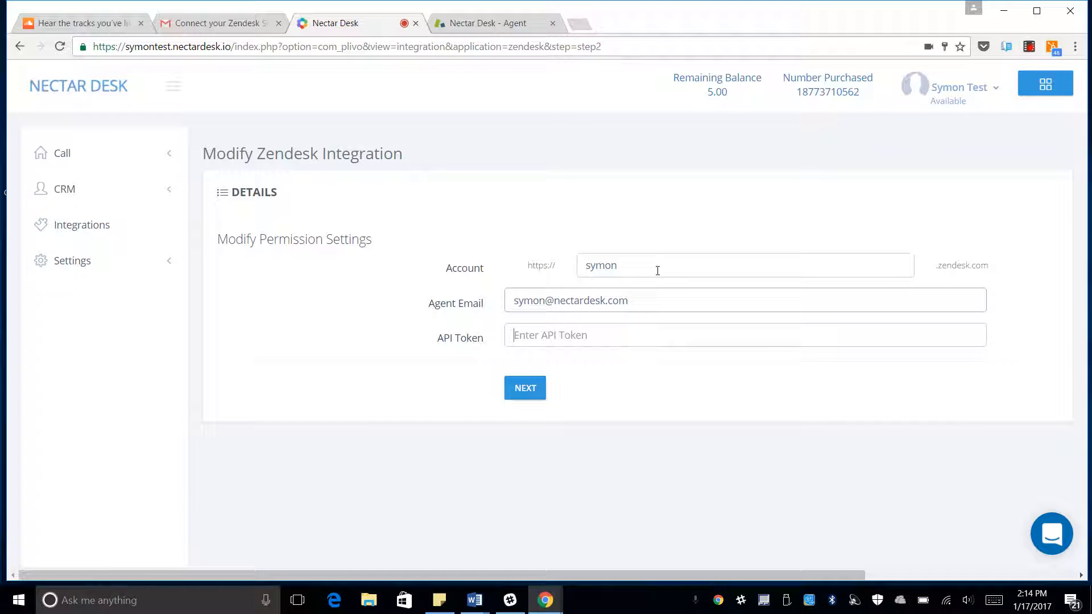
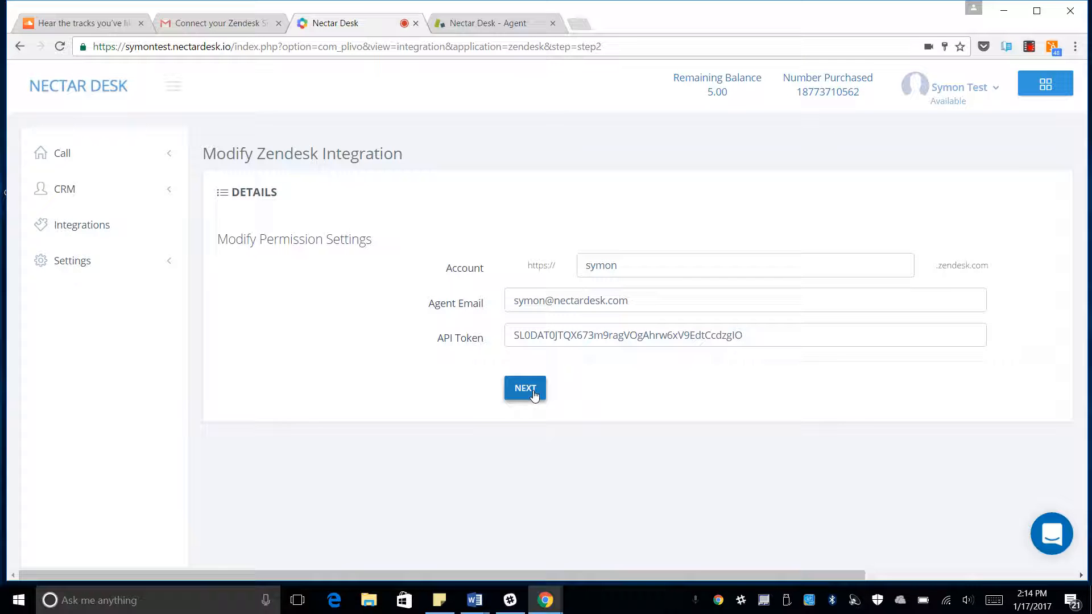
- Submit the credentials and enable tickets for inbound calls, outbound calls and new voicemails
click(524, 388)
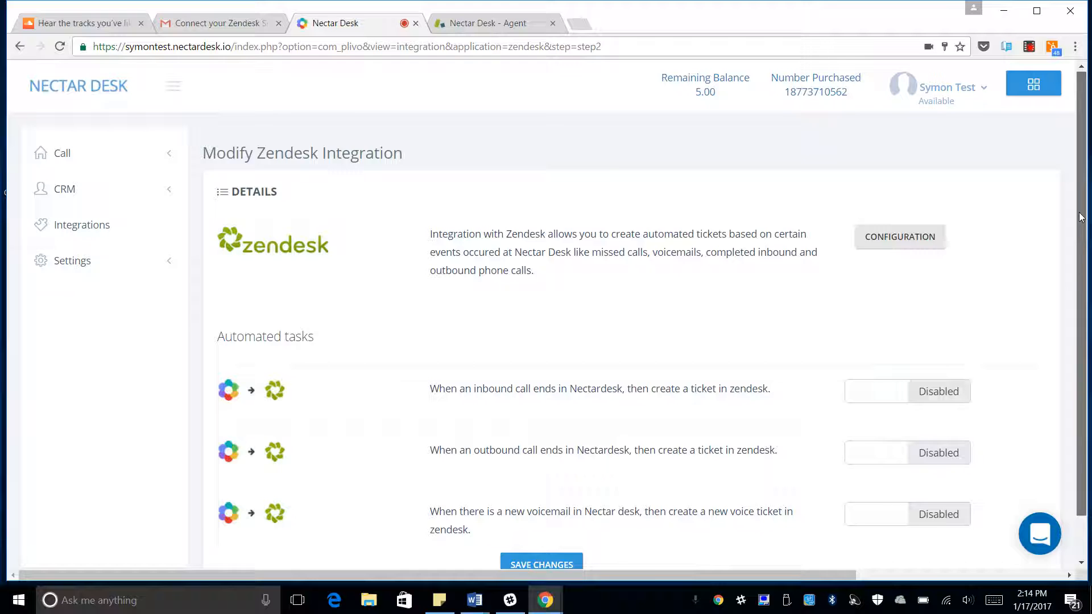
scroll(down, 3)
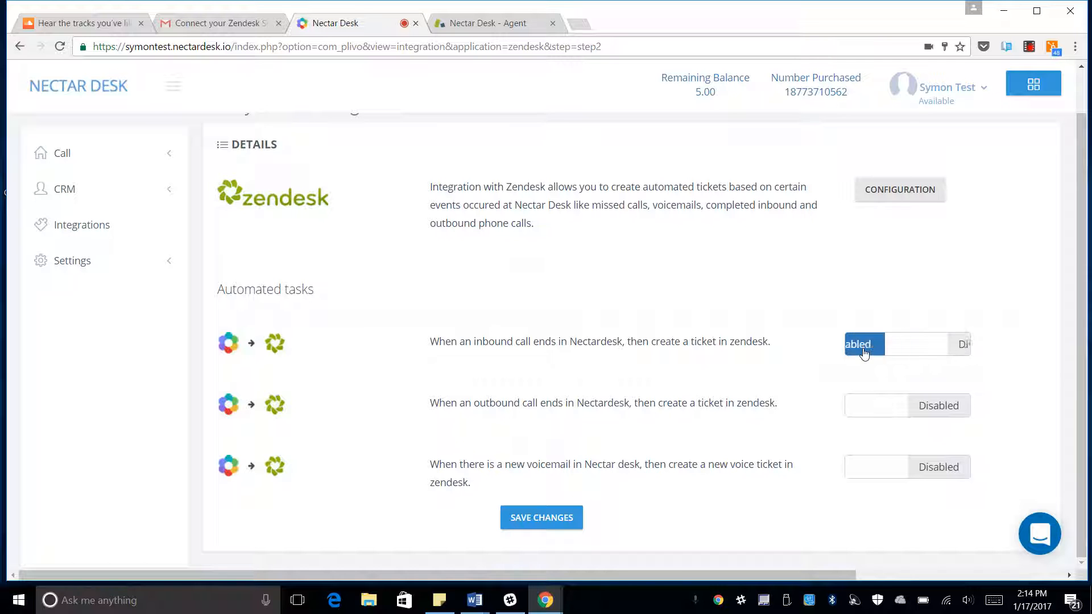
click(905, 344)
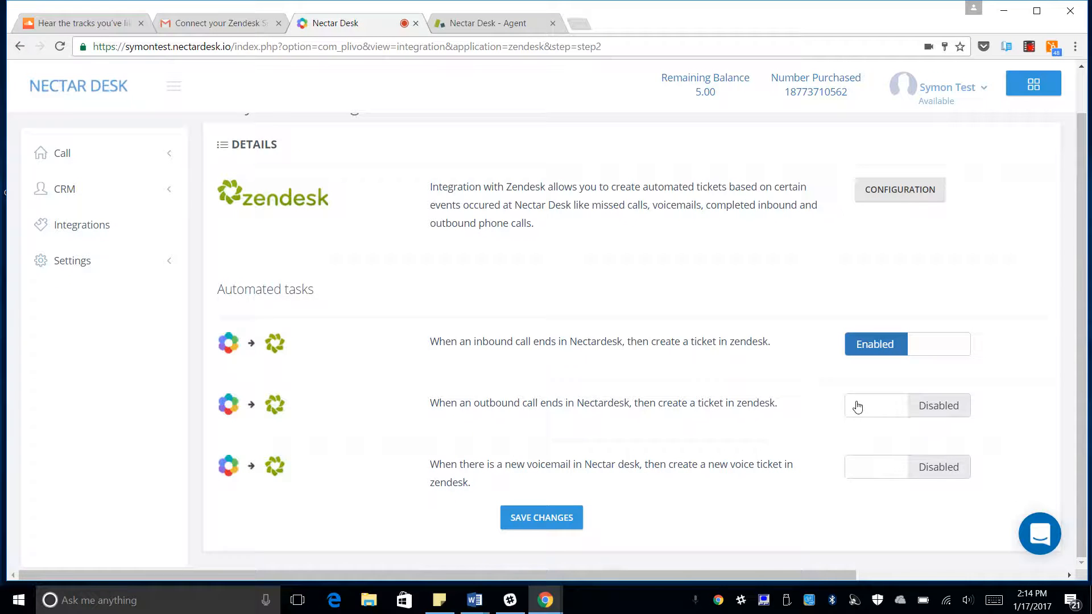
mouse_move(851, 423)
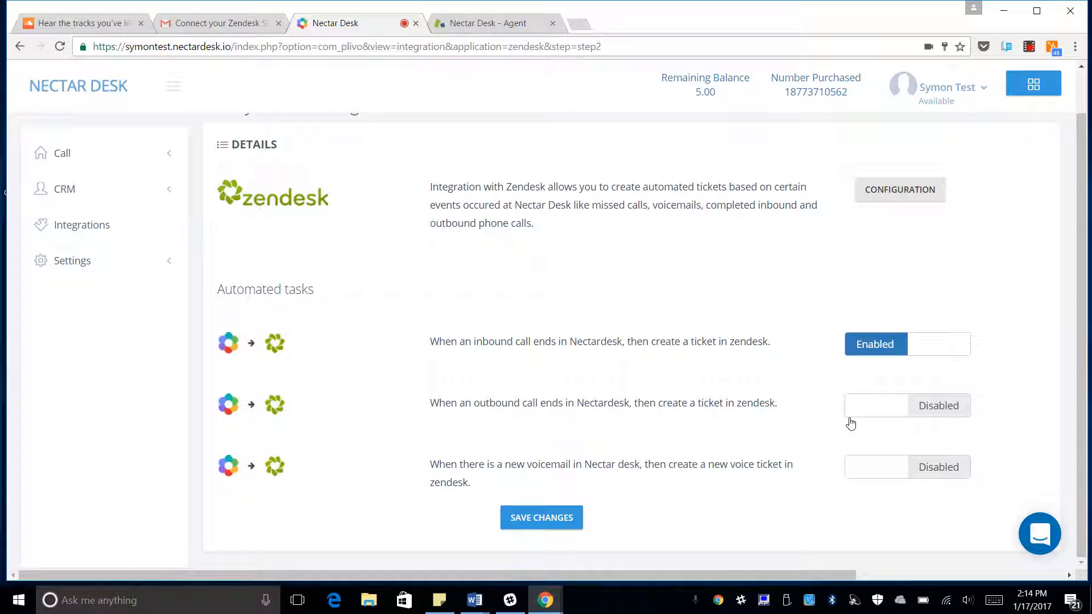
mouse_move(877, 414)
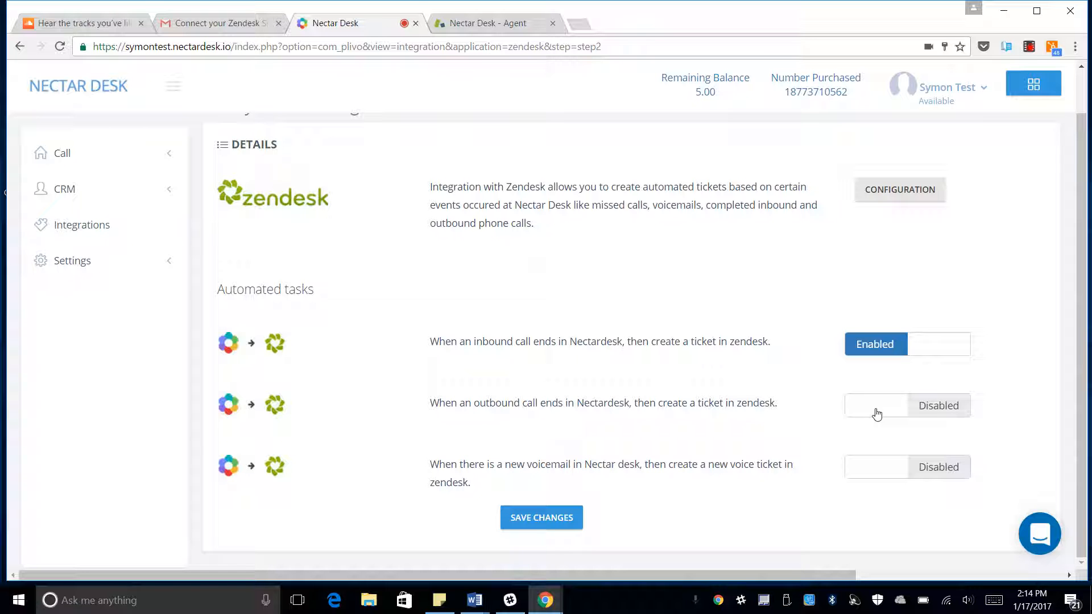
click(906, 405)
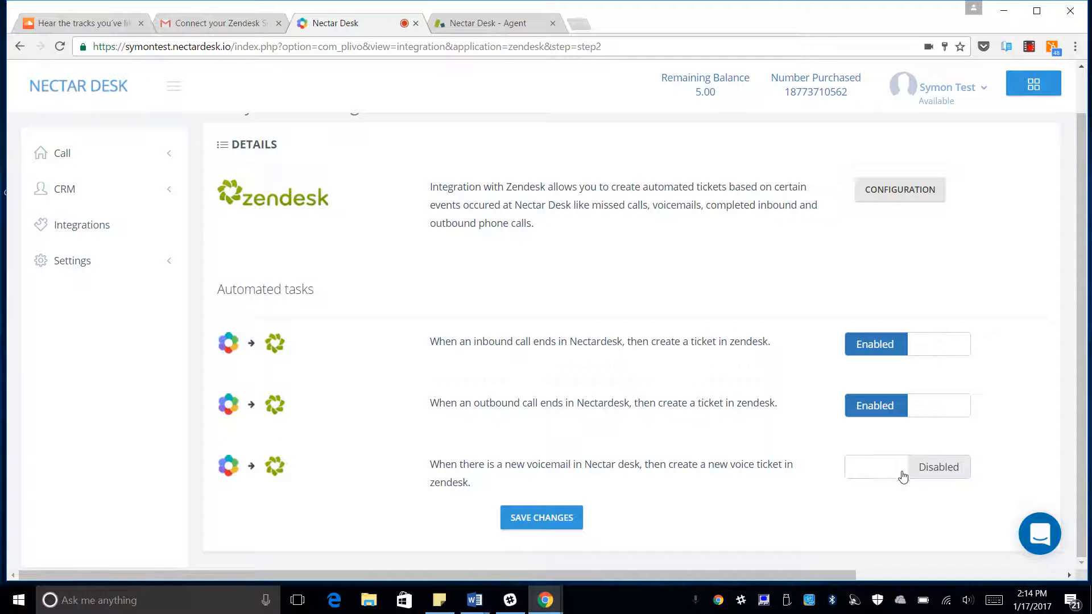
click(906, 467)
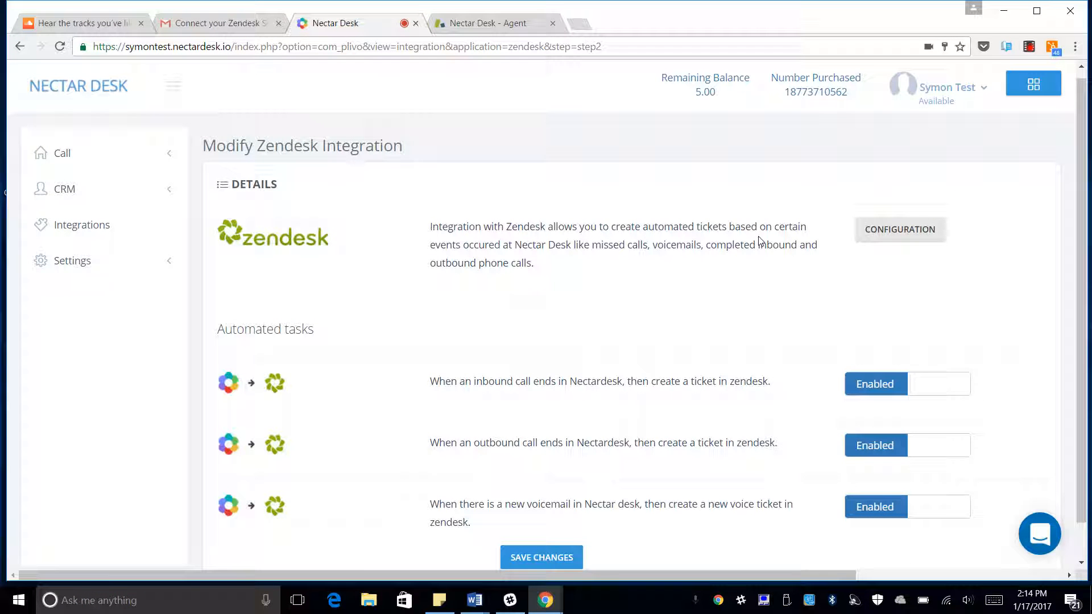
mouse_move(895, 200)
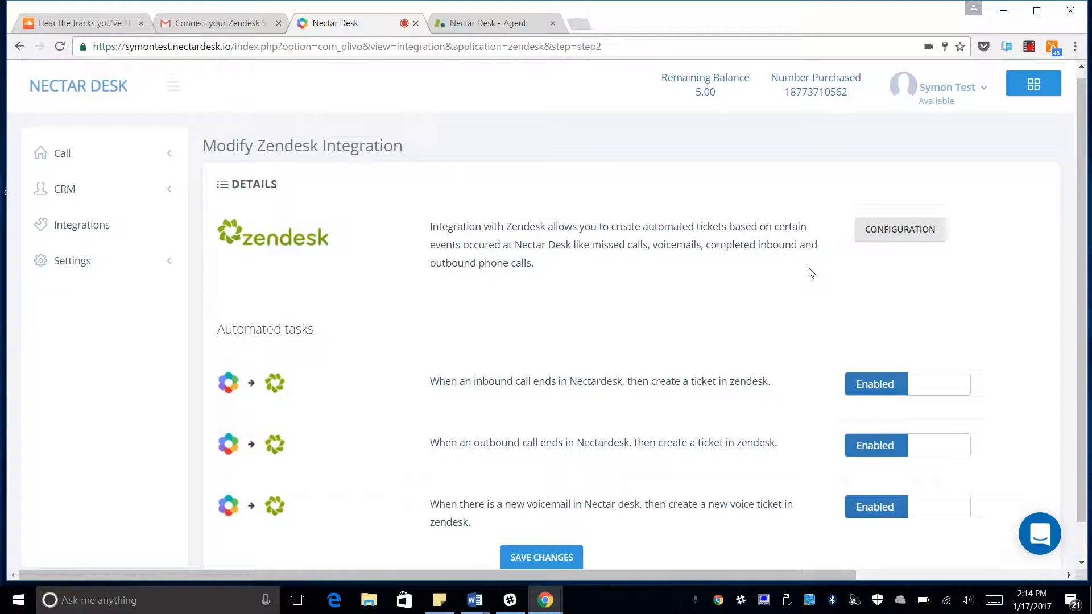
- Save the Zendesk integration settings with Save Changes below the Automated tasks
scroll(down, 3)
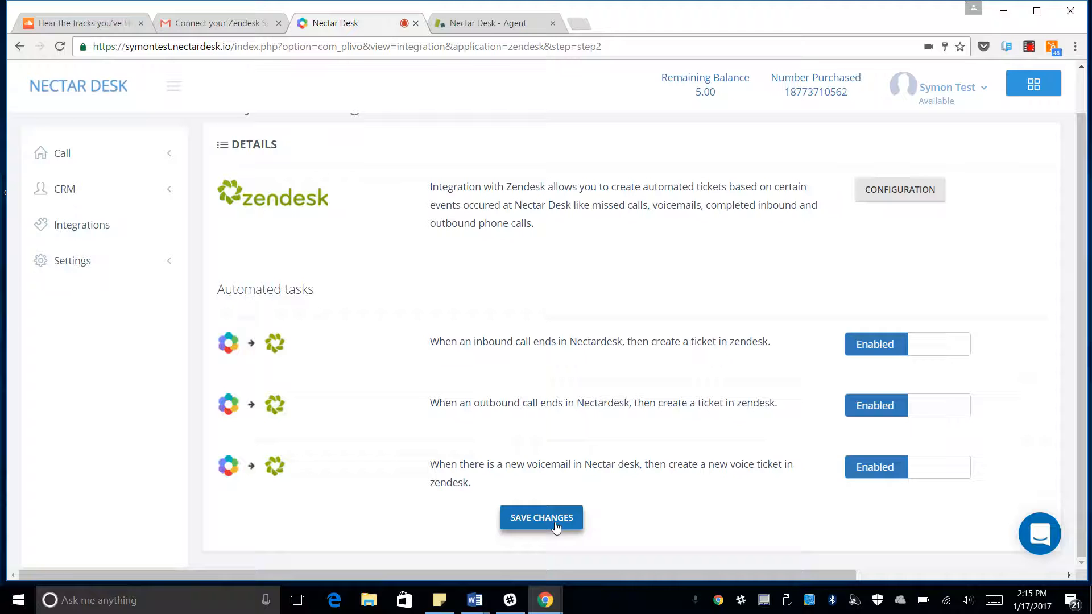
click(541, 517)
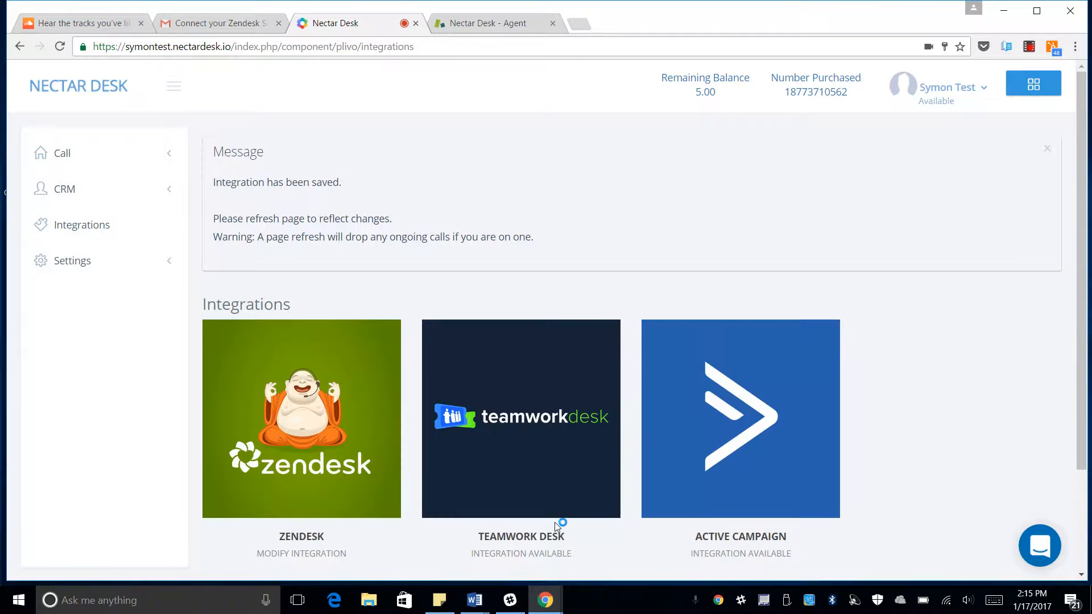